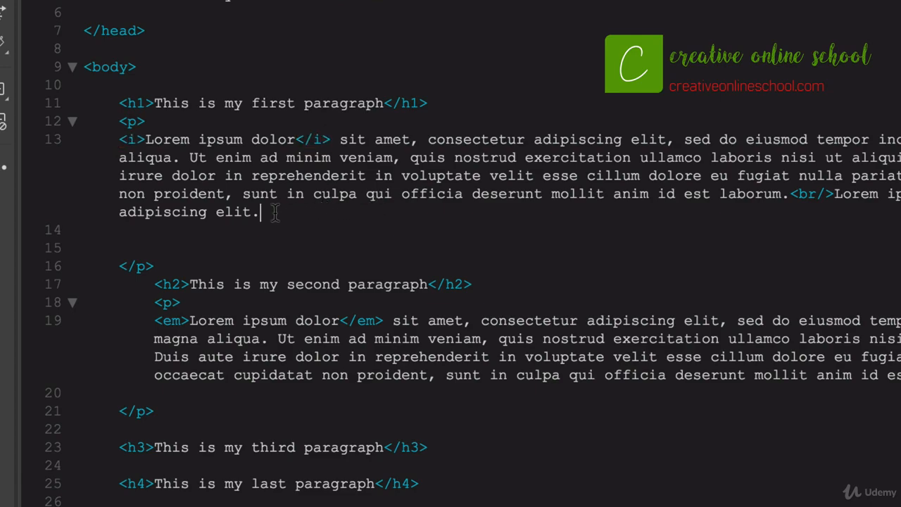
pyautogui.moveTo(177, 248)
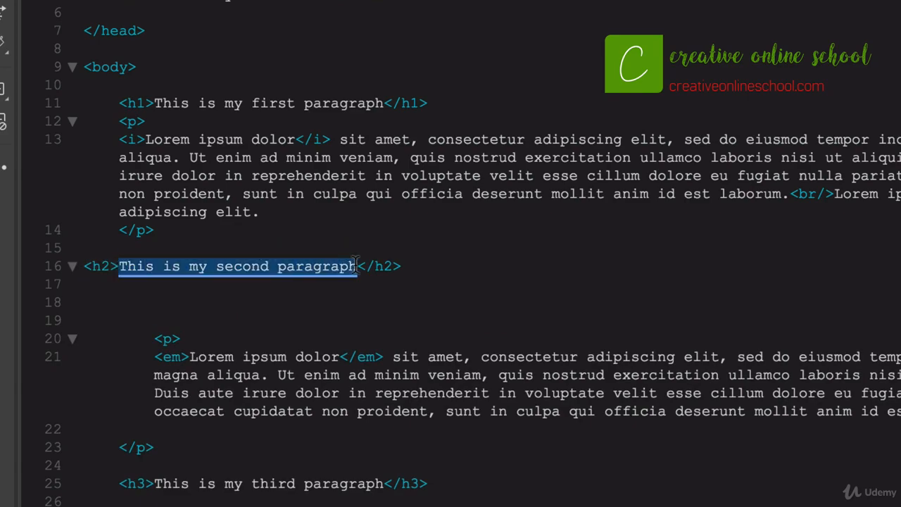
# Retitle the h2 heading text to 'My Favorite Bands'
pyautogui.write('My Favo</h2>')
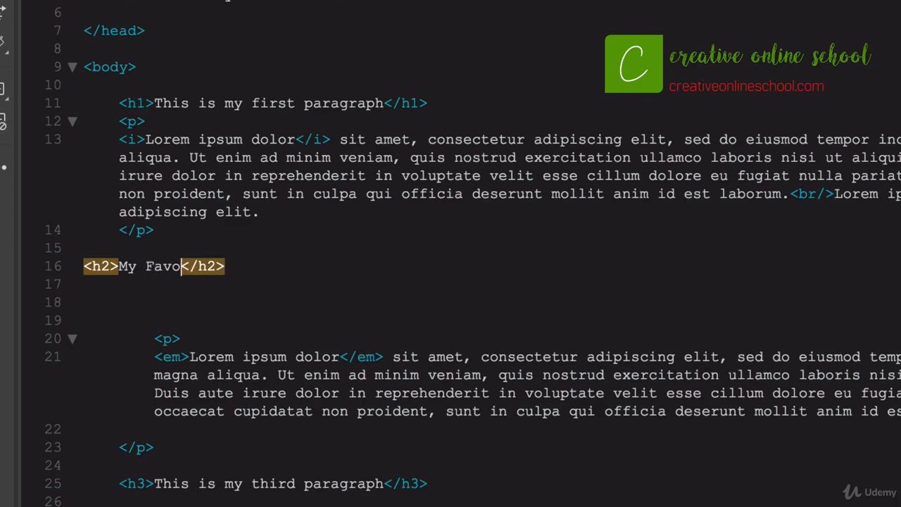
pyautogui.write('rite')
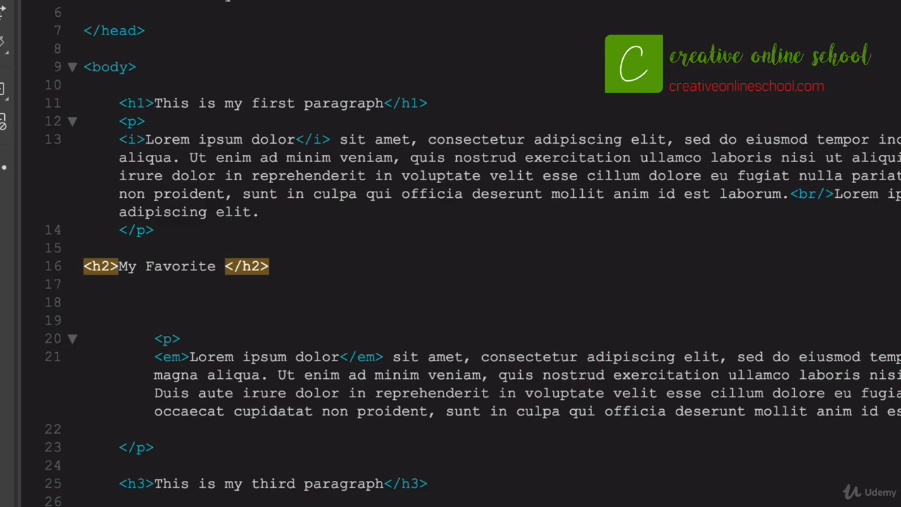
pyautogui.write('Bands')
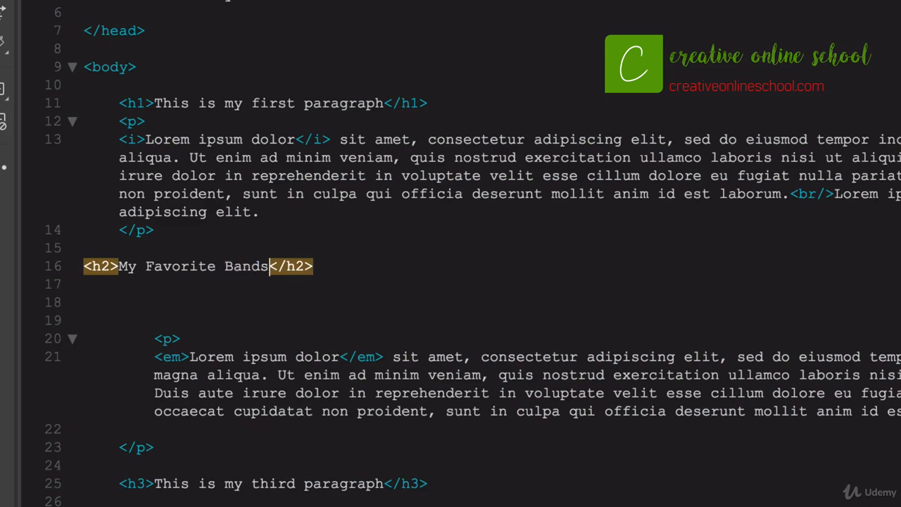
pyautogui.moveTo(340, 259)
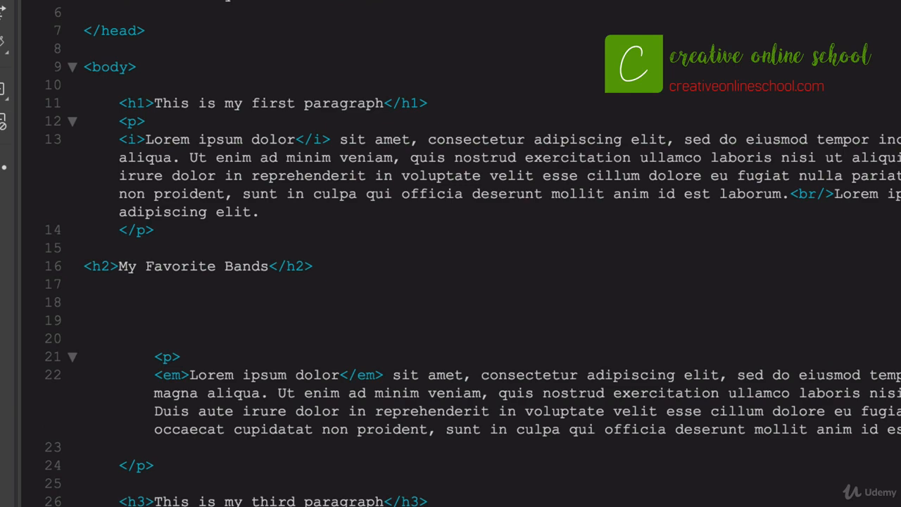
# Add an empty <ul> with blank lines inside, beneath the heading, cursor placed inside it
pyautogui.write('<u></u>')
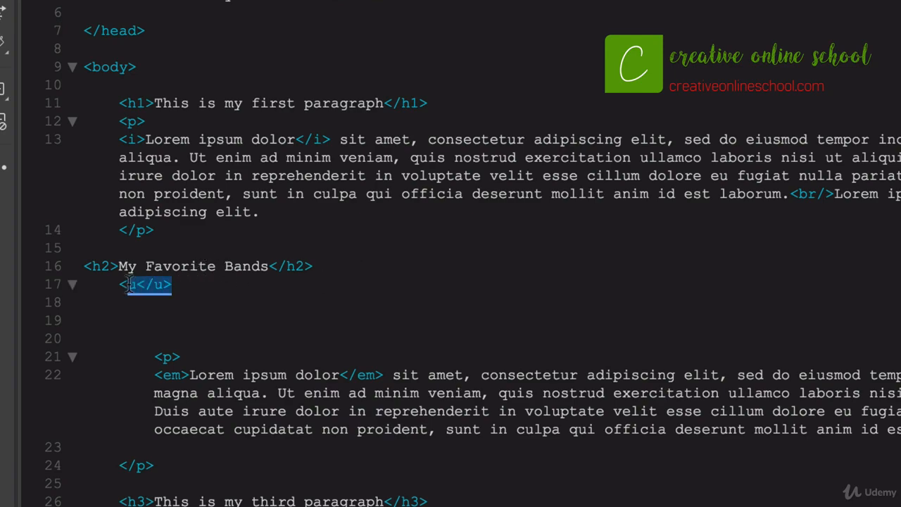
pyautogui.write('ul>')
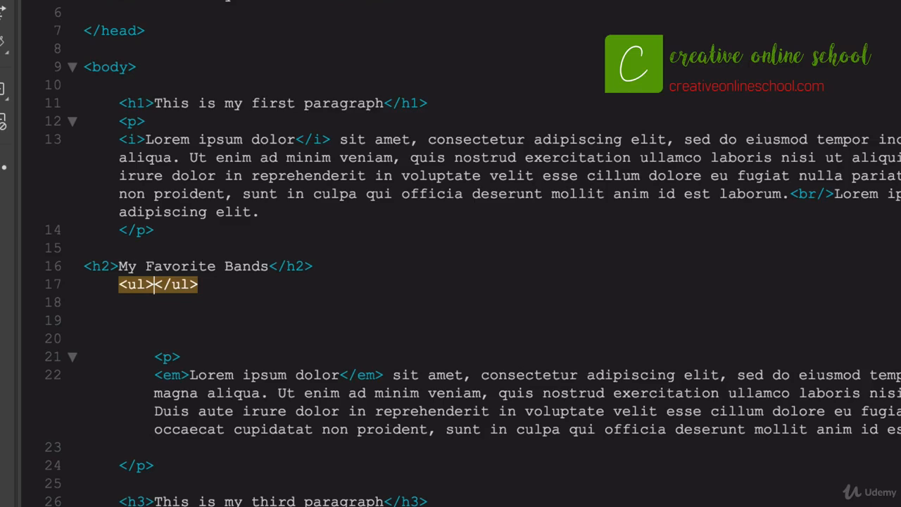
pyautogui.press('enter')
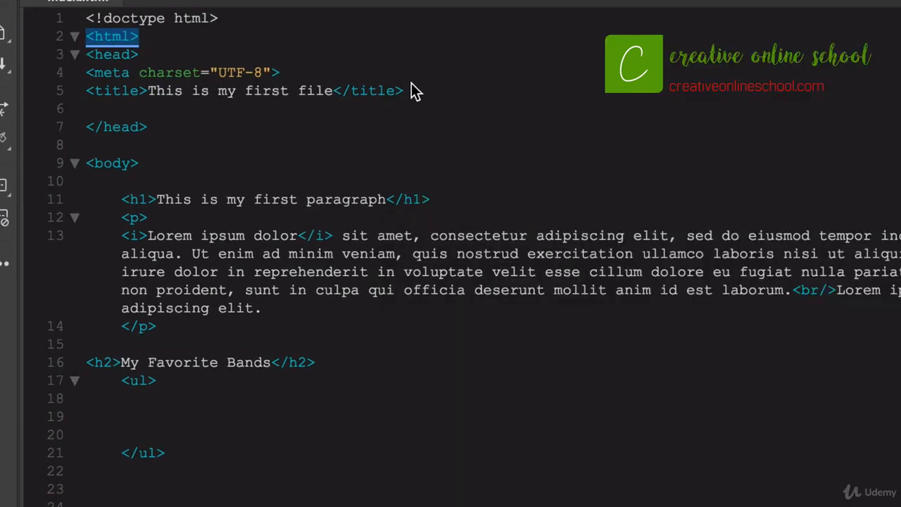
pyautogui.moveTo(154, 55)
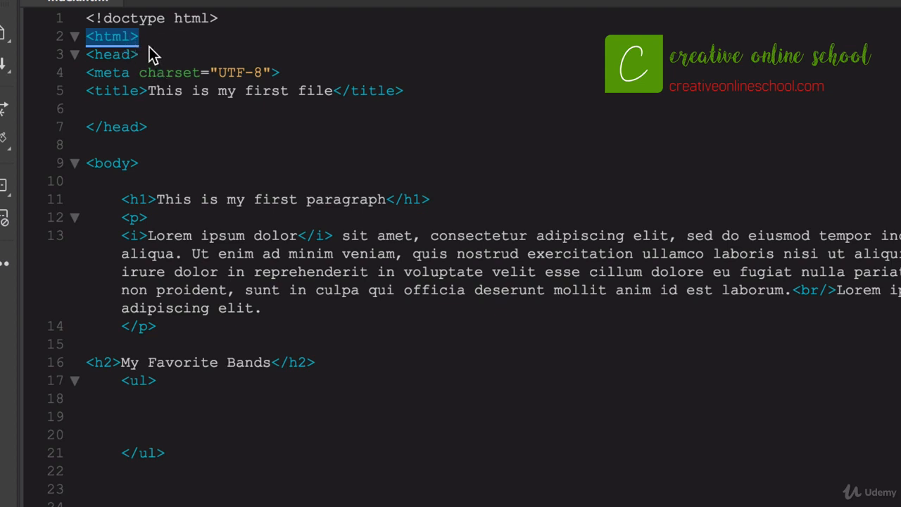
pyautogui.moveTo(105, 76)
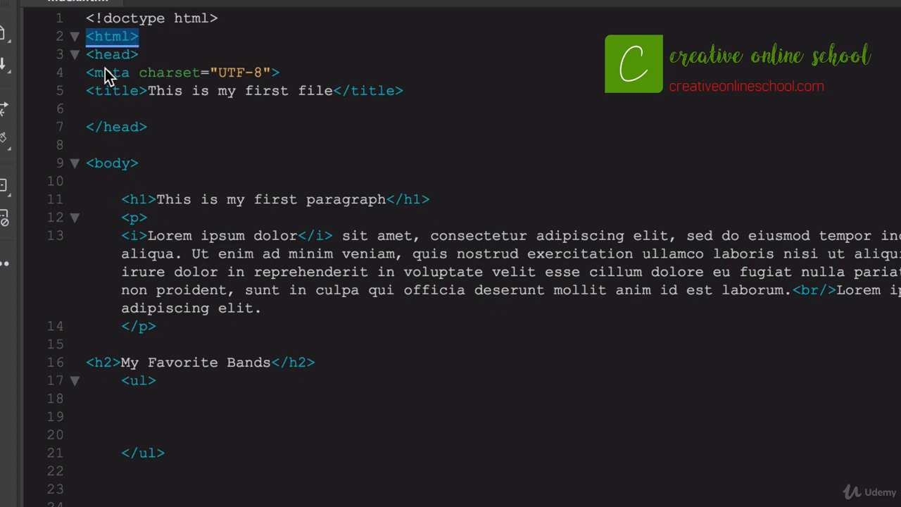
pyautogui.moveTo(155, 388)
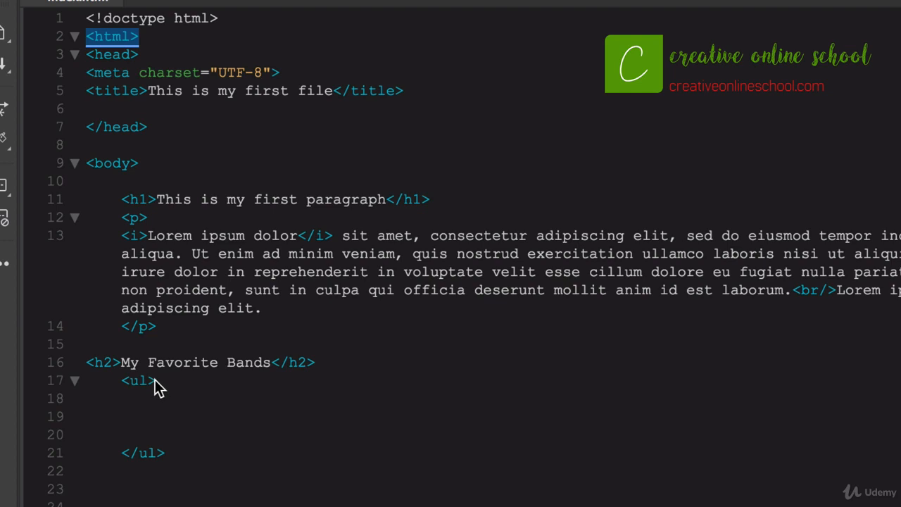
pyautogui.click(141, 398)
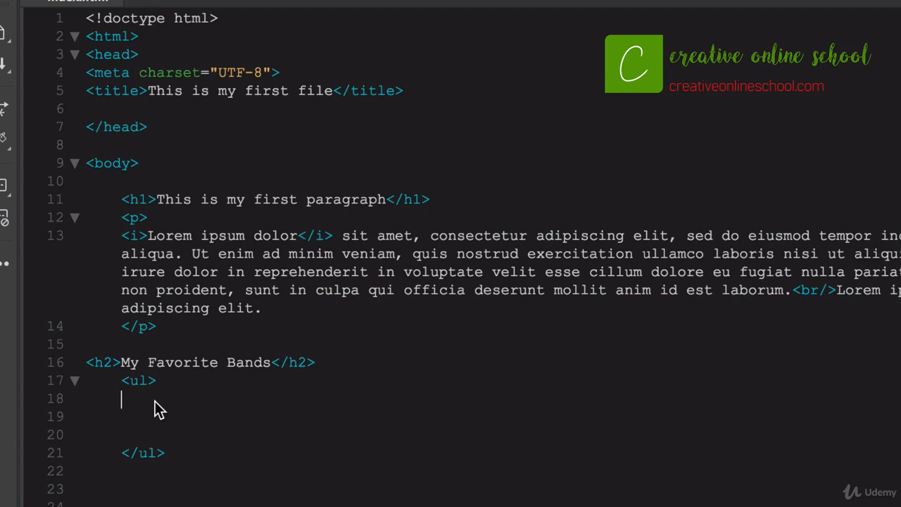
# Add a first list item reading 'Slayer'
pyautogui.write('<li></li>')
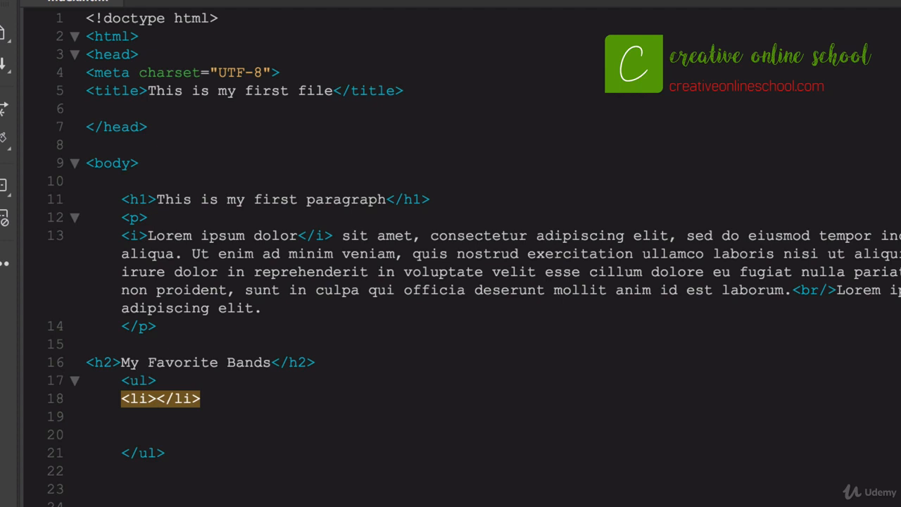
pyautogui.click(156, 398)
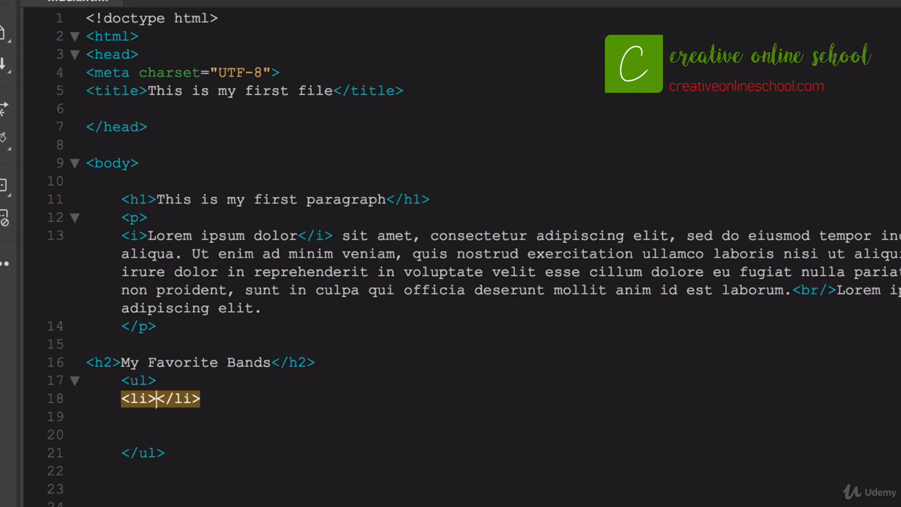
pyautogui.write('S')
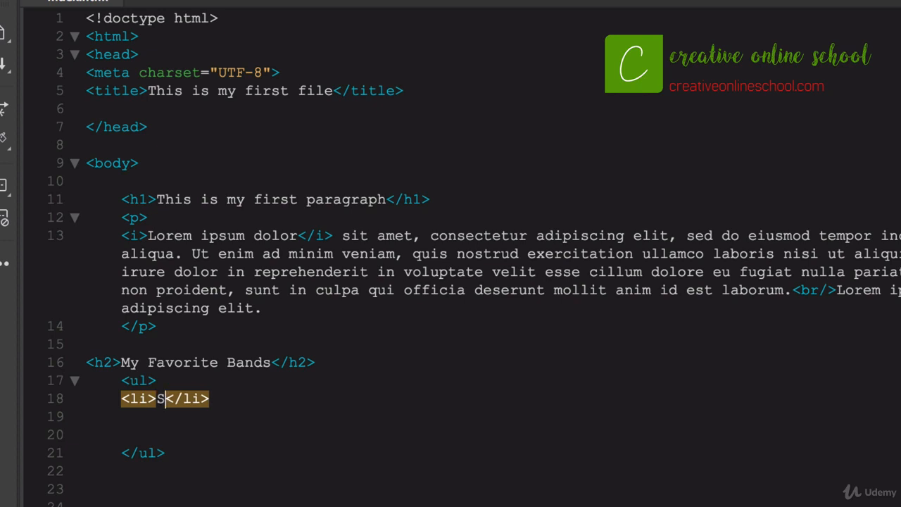
pyautogui.write('layer')
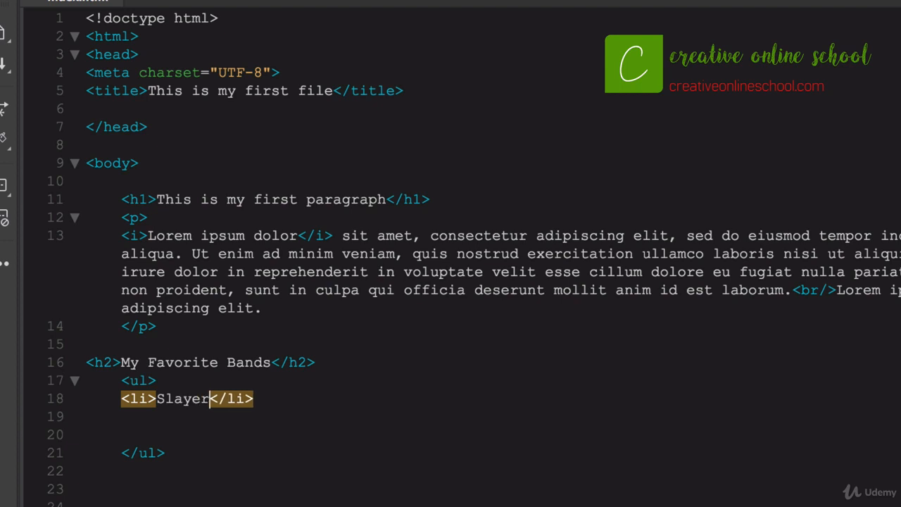
pyautogui.moveTo(279, 396)
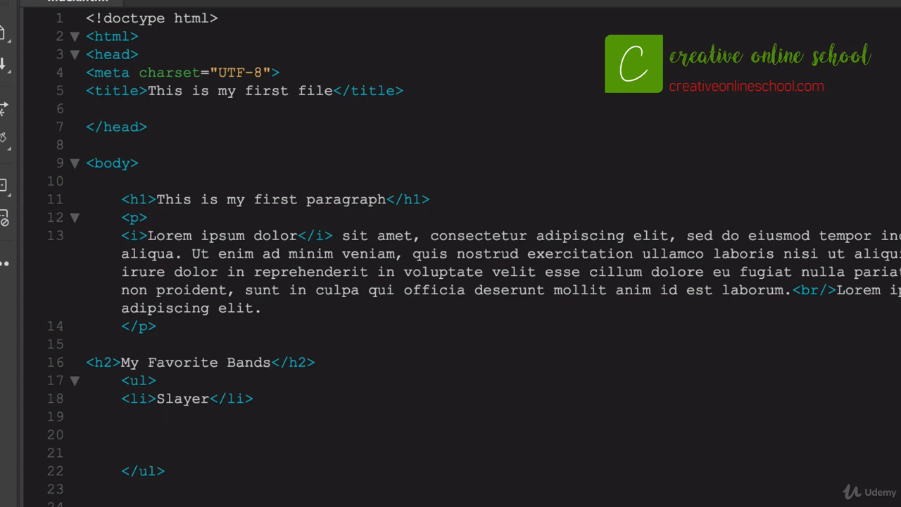
# Add a second list item 'Pink Floyd' and start a new line after it
pyautogui.write('<li></li>')
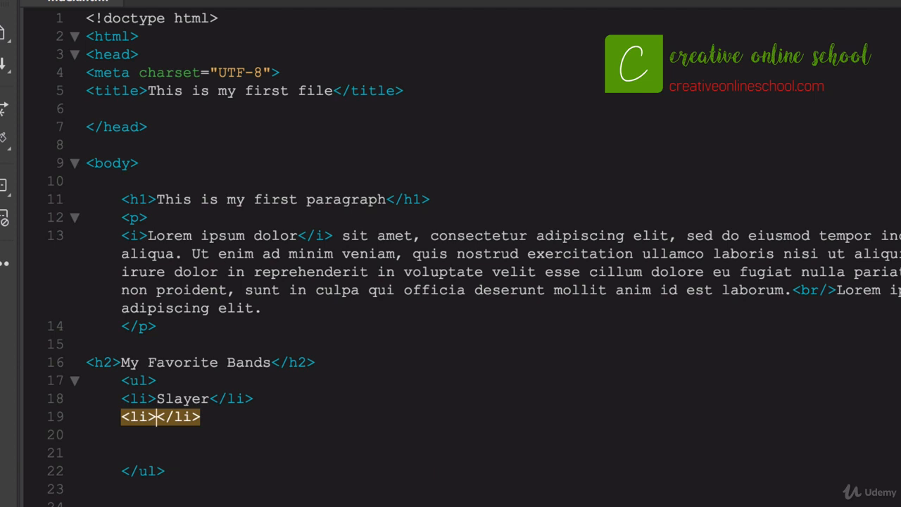
pyautogui.write('Pink Flo')
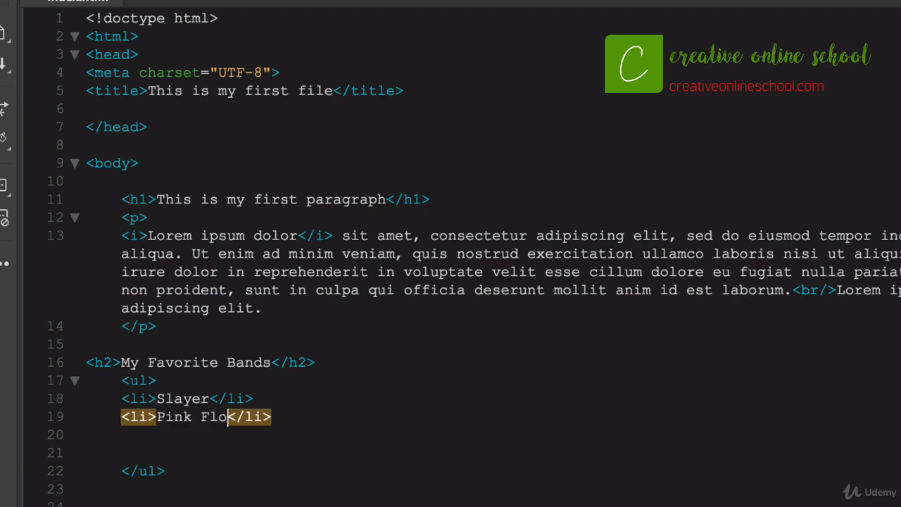
pyautogui.write('yd')
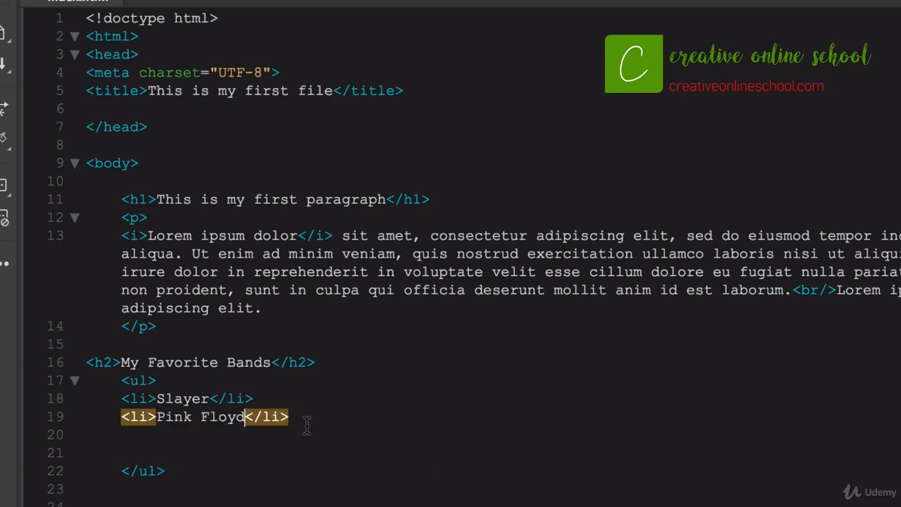
pyautogui.click(289, 416)
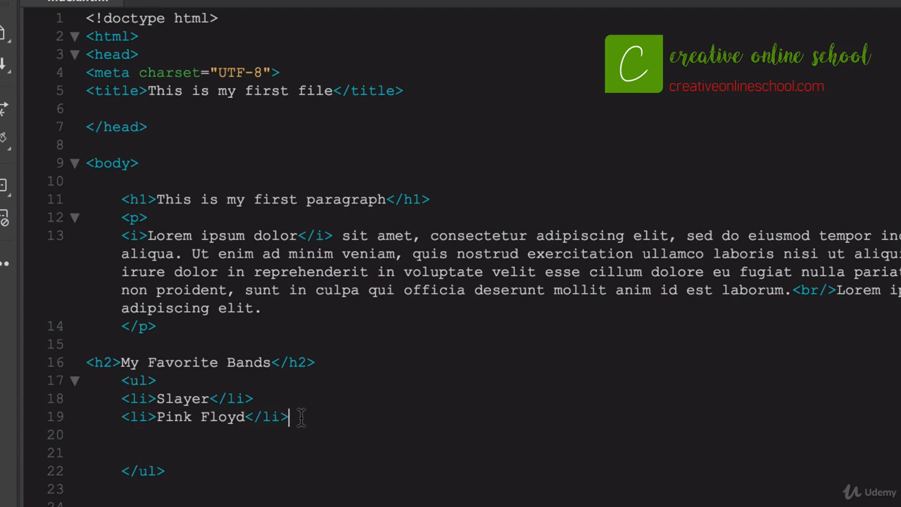
pyautogui.press('enter')
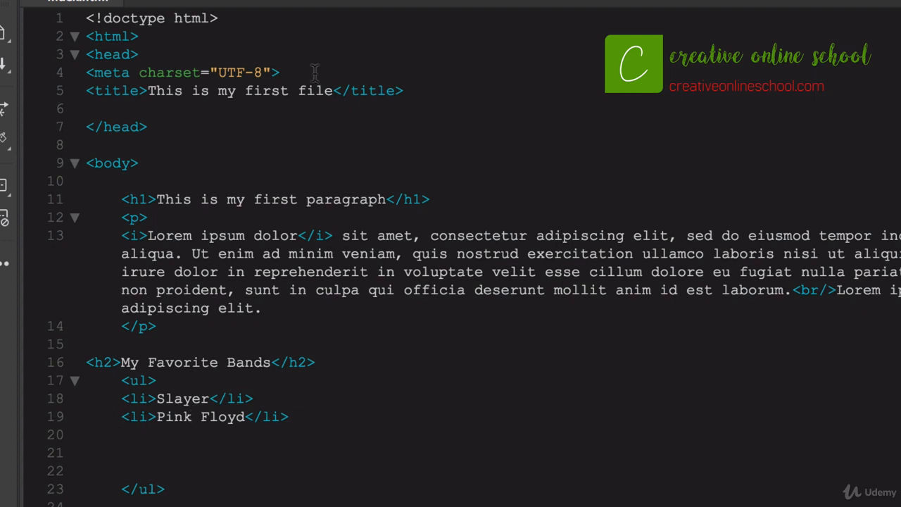
pyautogui.moveTo(124, 470)
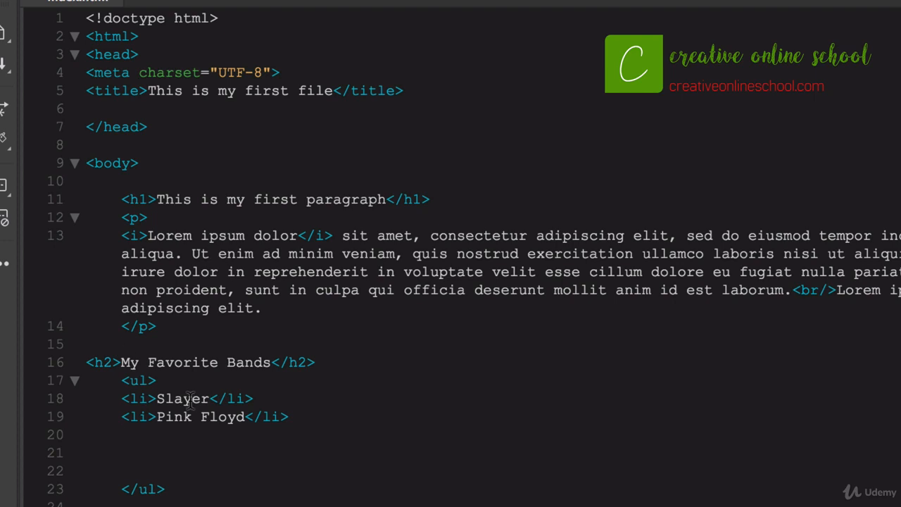
pyautogui.moveTo(120, 394)
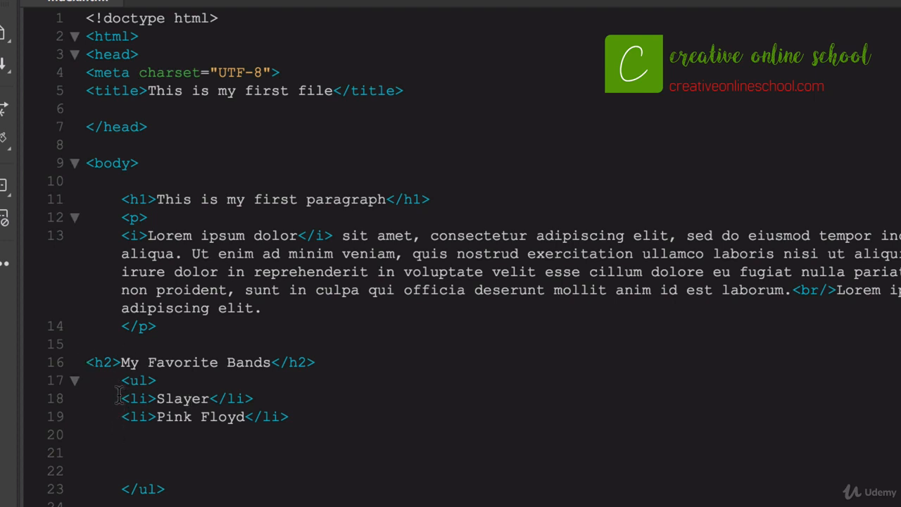
# Add a third list item 'Garth Brooks' on the empty line below Pink Floyd
pyautogui.doubleClick(183, 399)
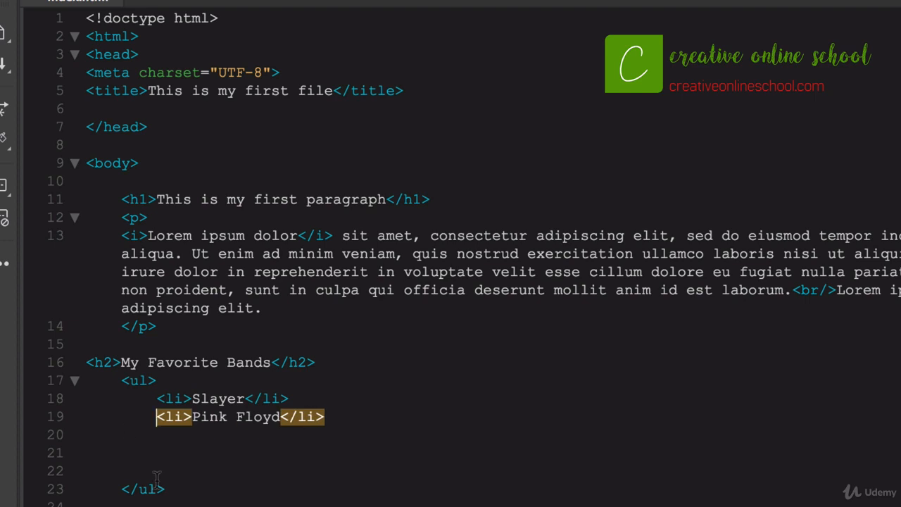
pyautogui.click(163, 433)
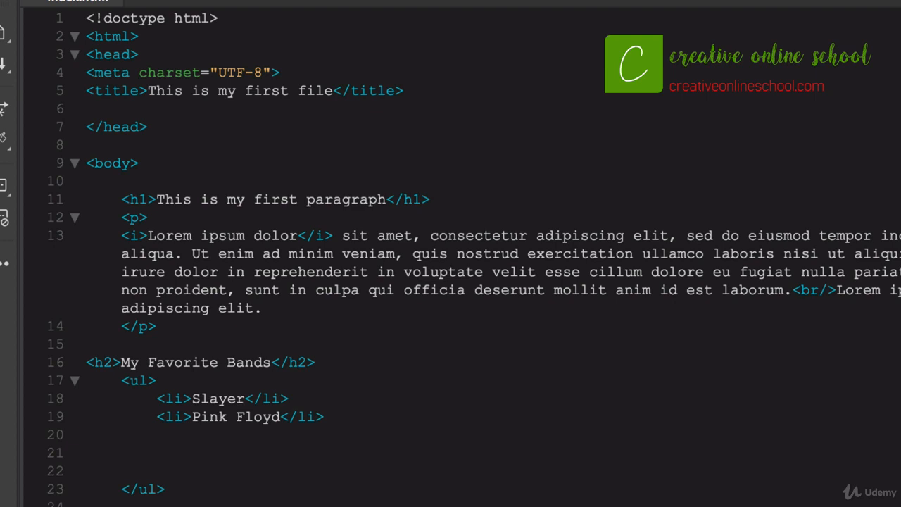
pyautogui.write('<li>G</li>')
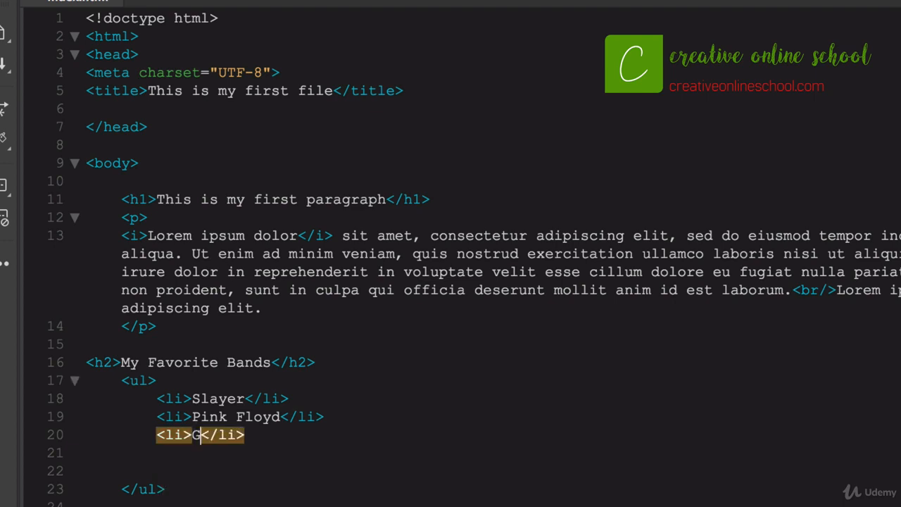
pyautogui.write('arth Brooks')
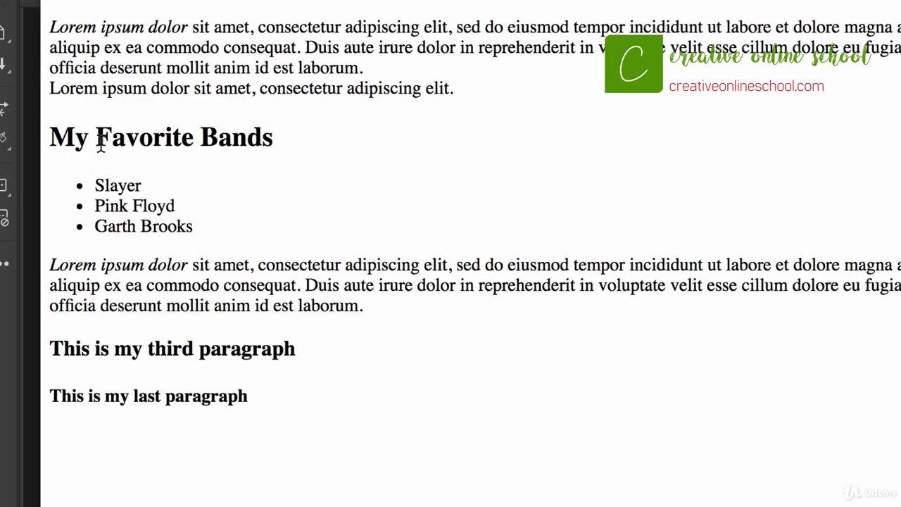
# Point out Floyd and Brooks in Chrome's rendered bulleted band list
pyautogui.doubleClick(153, 205)
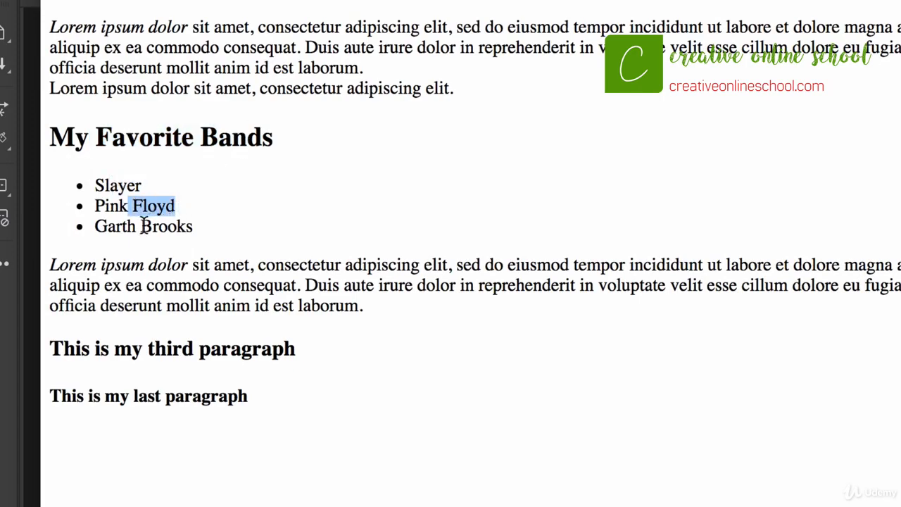
pyautogui.doubleClick(159, 225)
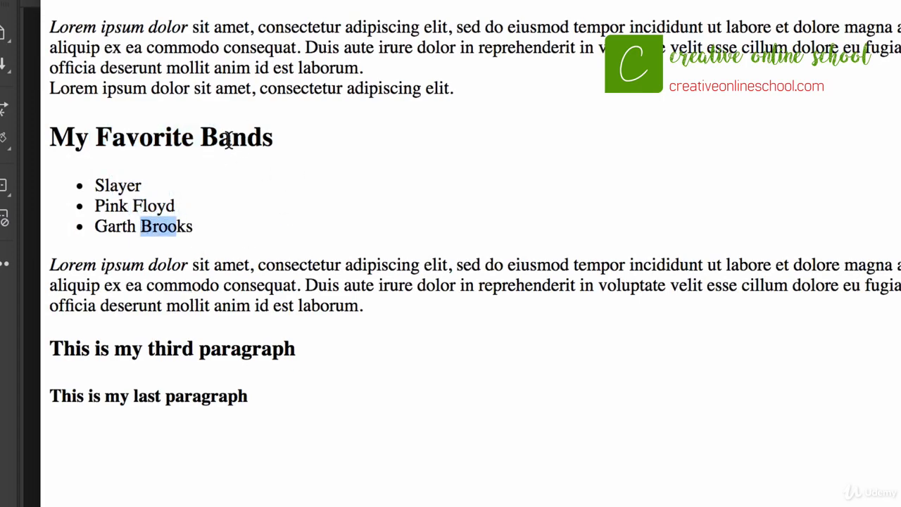
pyautogui.moveTo(79, 200)
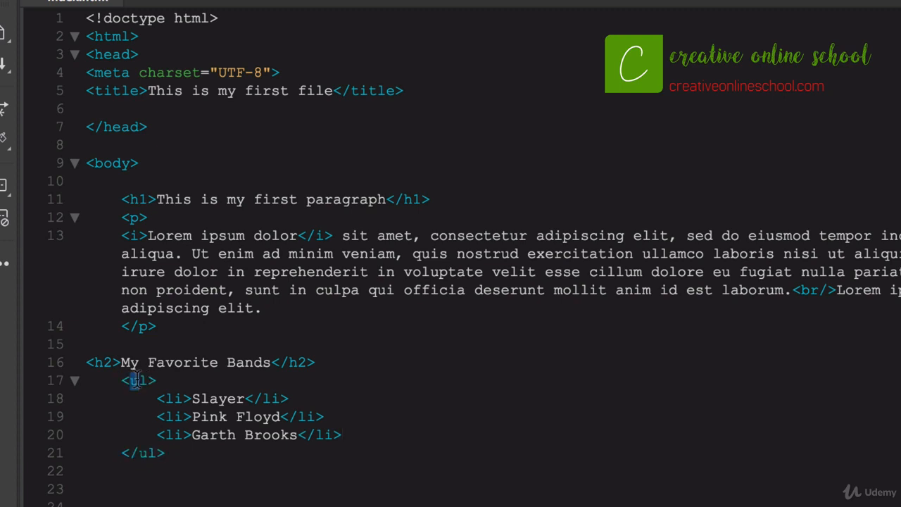
# Change the list tags from ul to ol so the bands become an ordered list
pyautogui.write('ol')
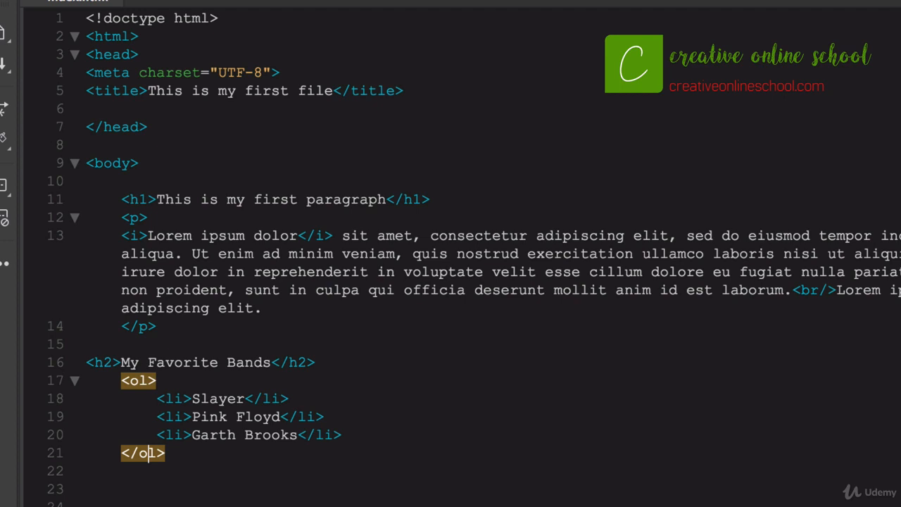
pyautogui.moveTo(317, 467)
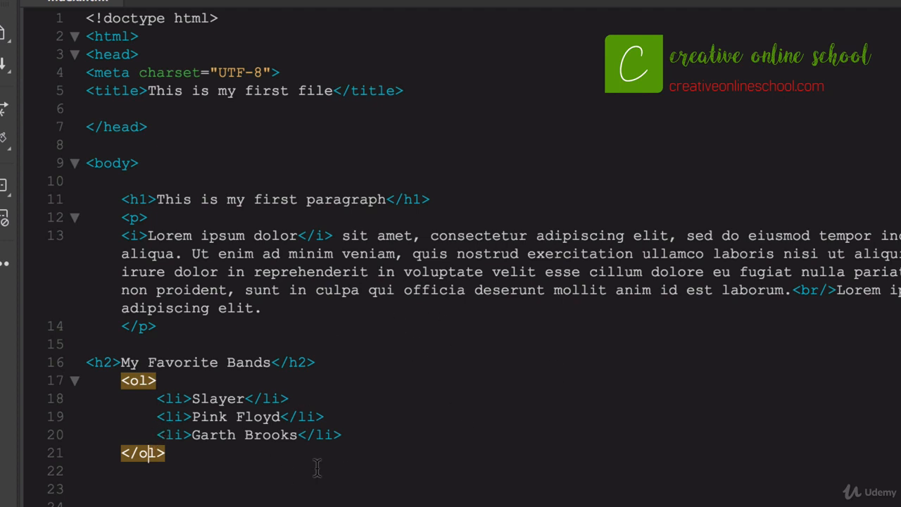
pyautogui.moveTo(307, 324)
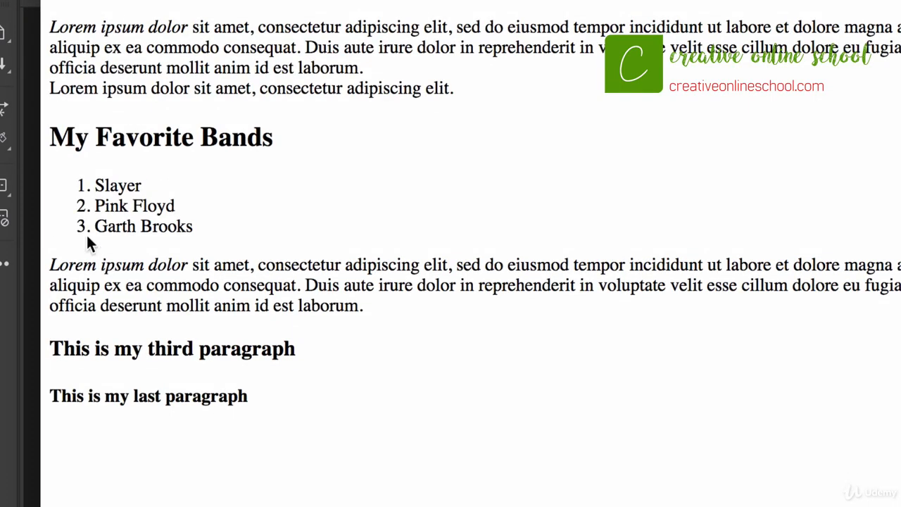
pyautogui.moveTo(85, 189)
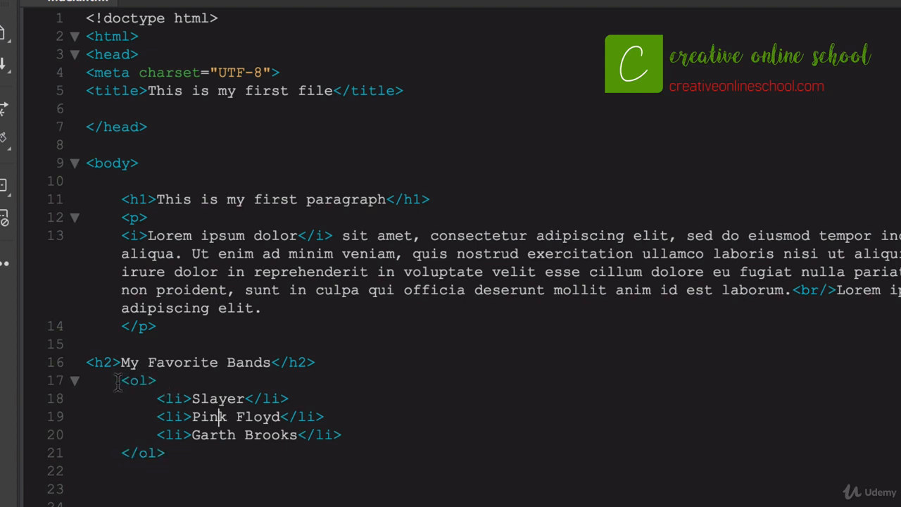
# Select the closing </ol> tag in Brackets to point it out
pyautogui.doubleClick(138, 380)
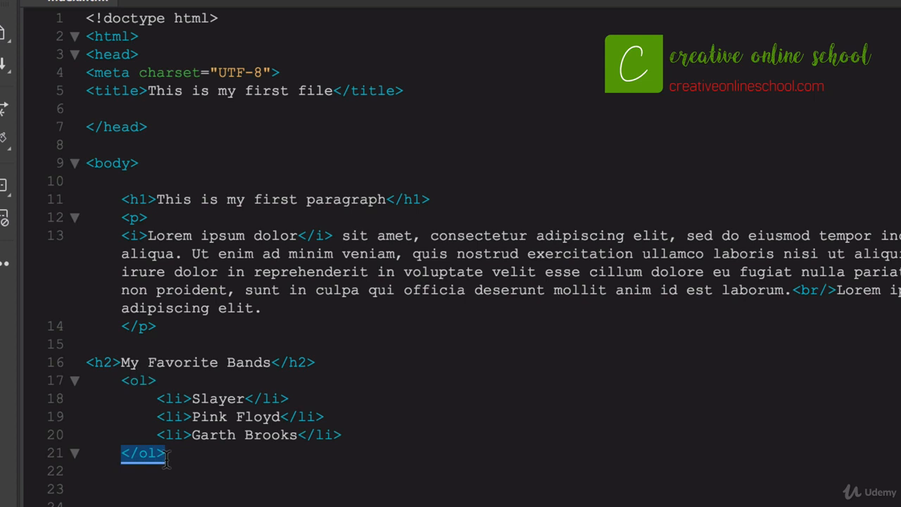
pyautogui.moveTo(148, 425)
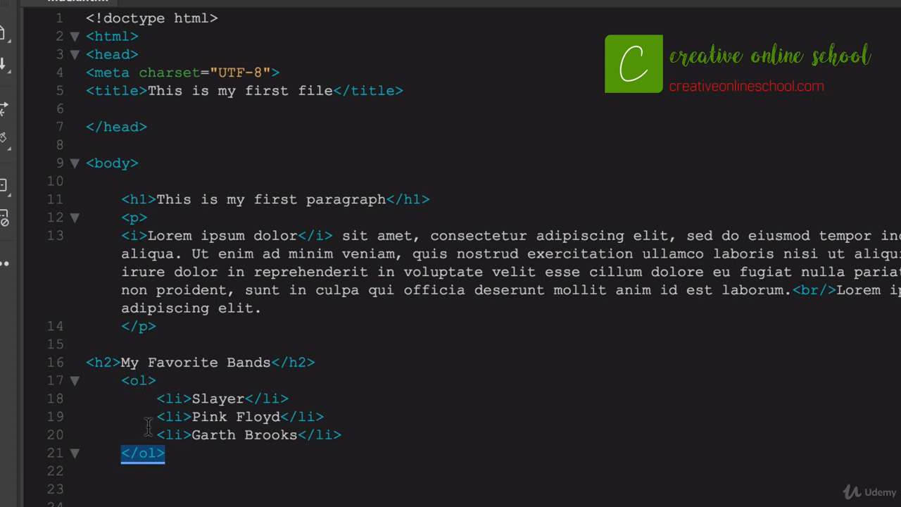